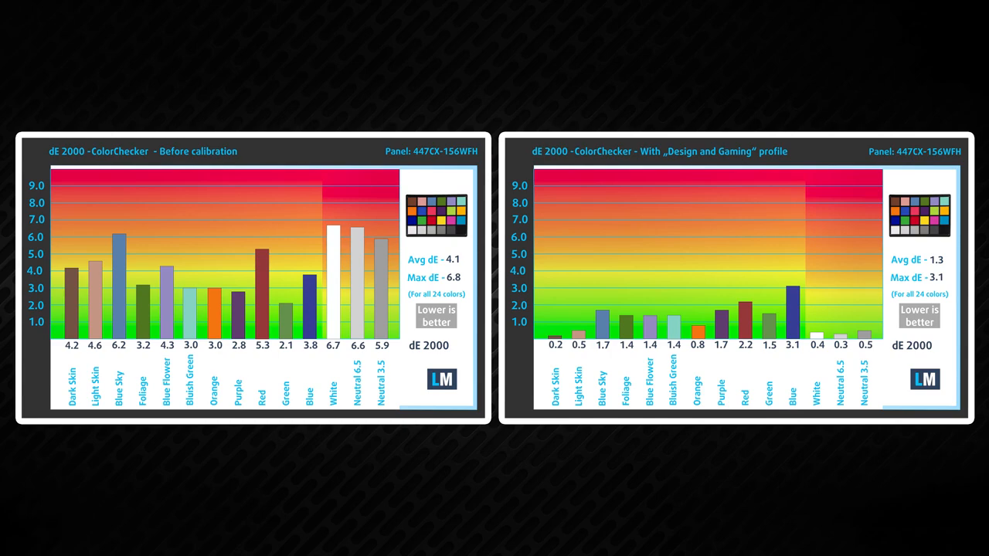
pyautogui.press('Right')
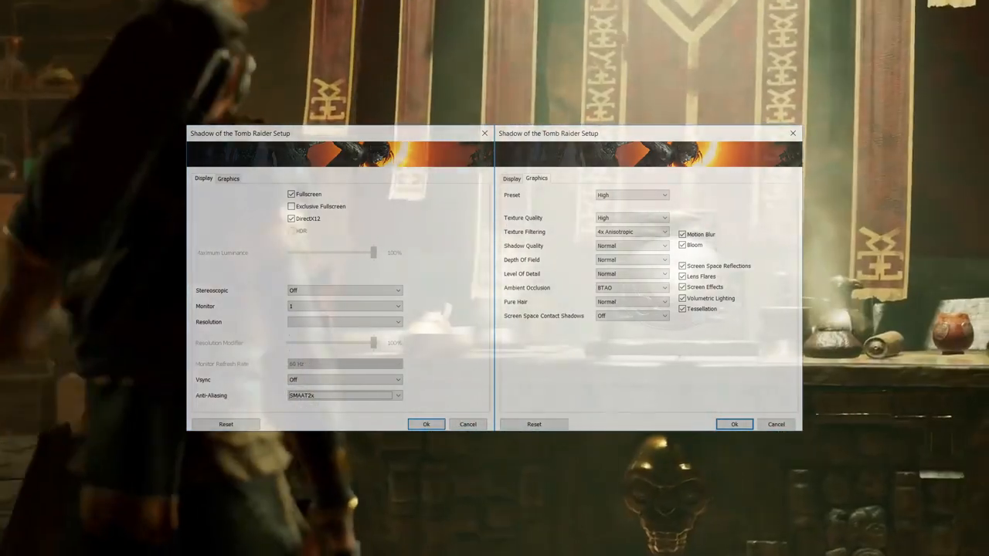
pyautogui.click(426, 424)
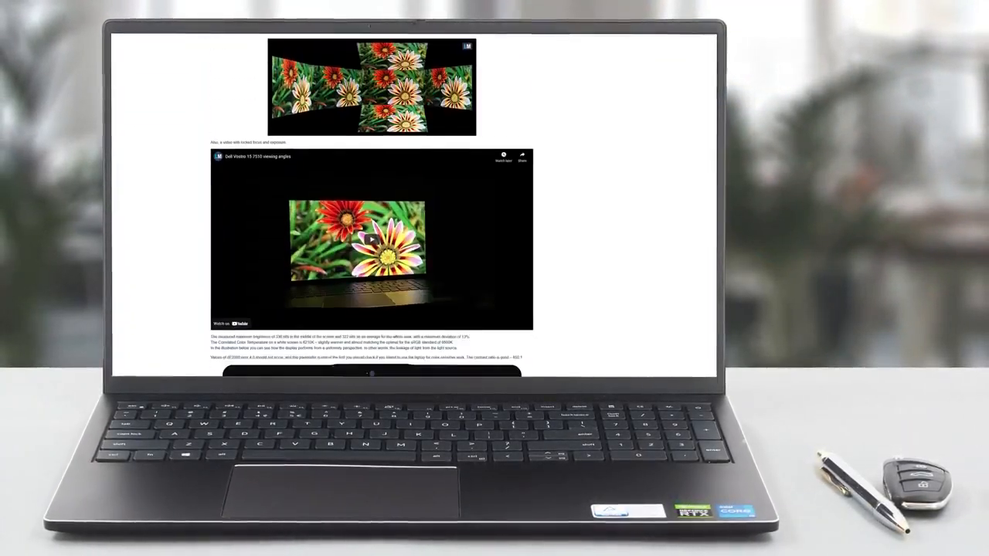
pyautogui.scroll(-3)
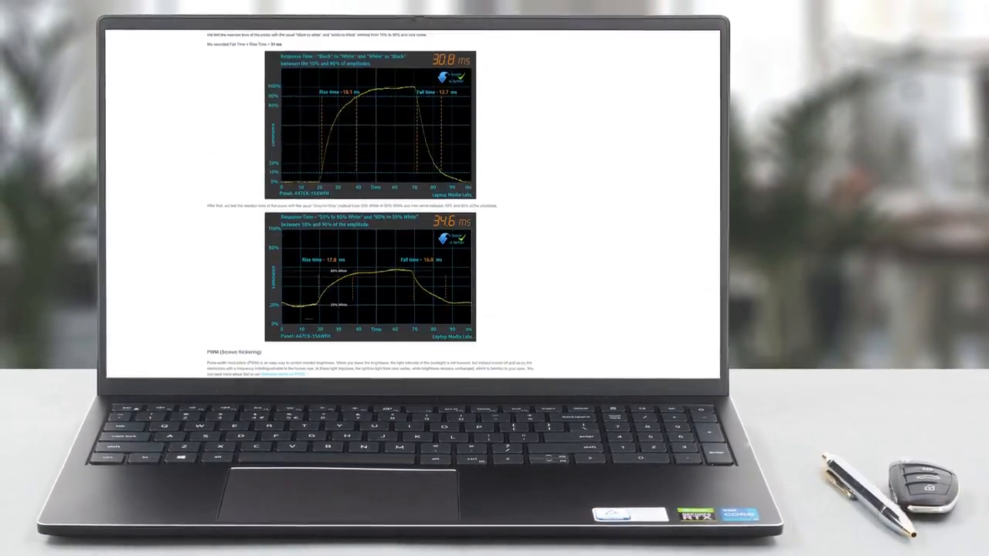